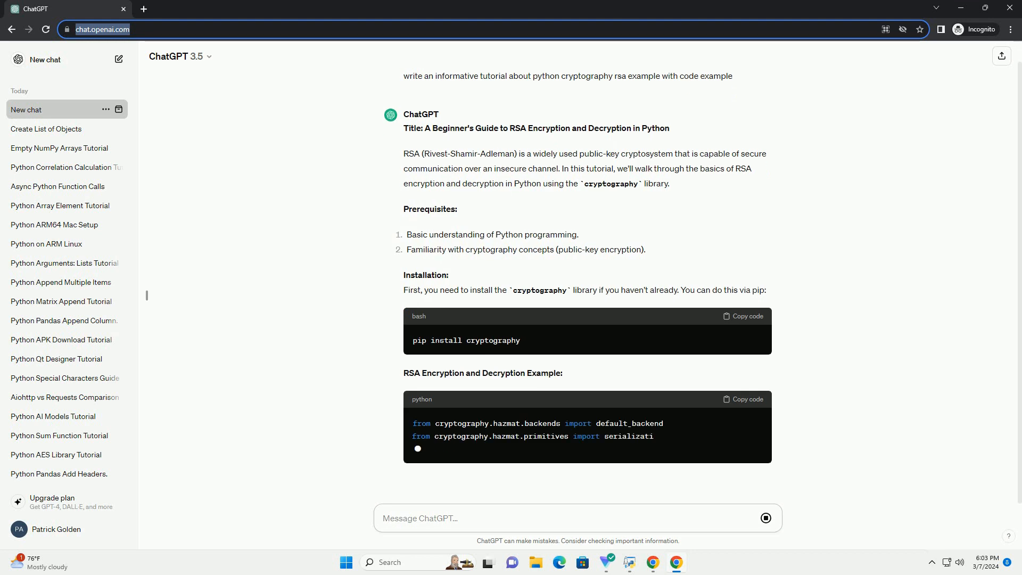
Follow the streaming RSA answer down through the complete Python encrypt-decrypt example code
scroll("down", 3)
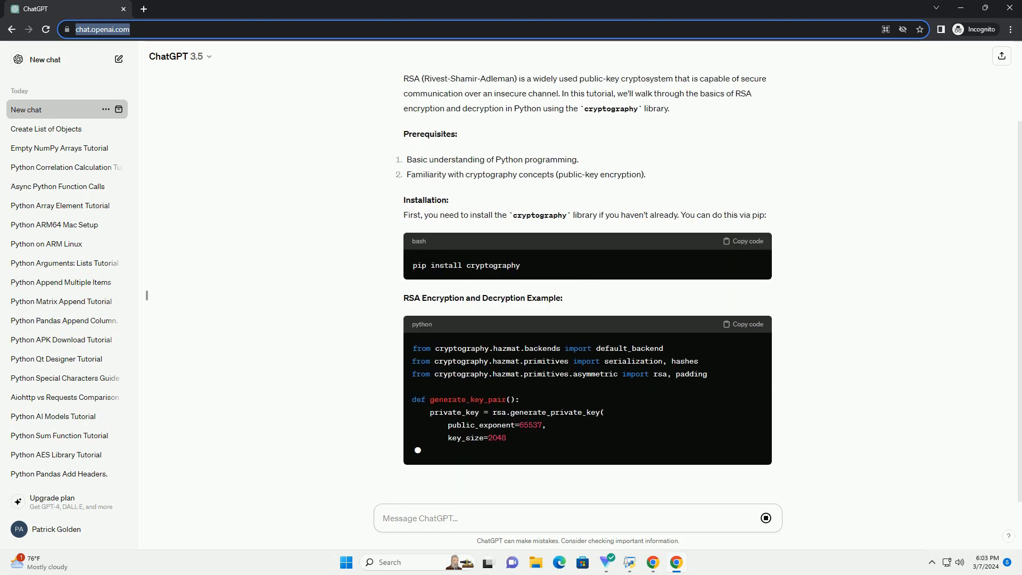
scroll("down", 3)
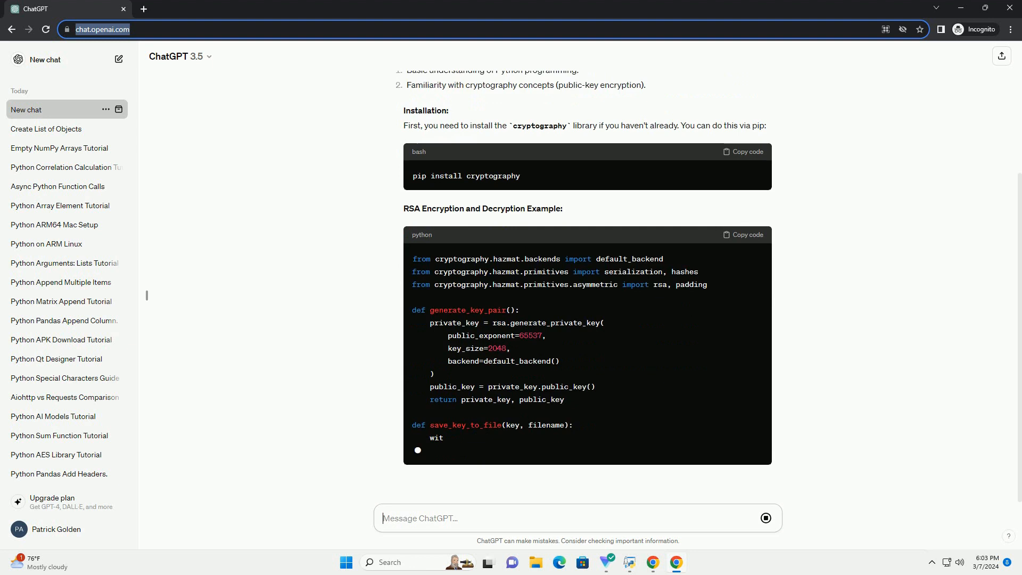
scroll("down", 3)
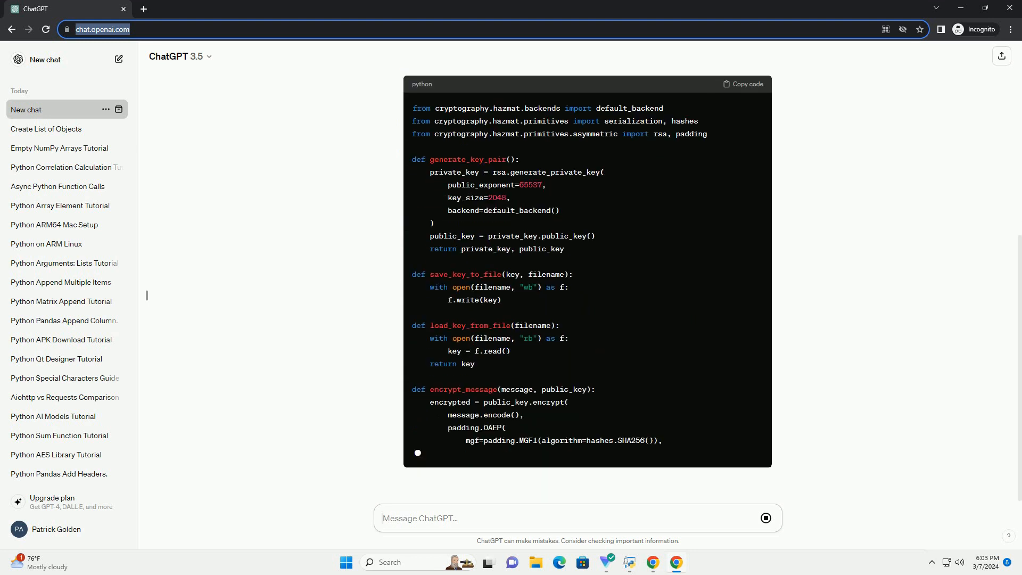
scroll("down", 3)
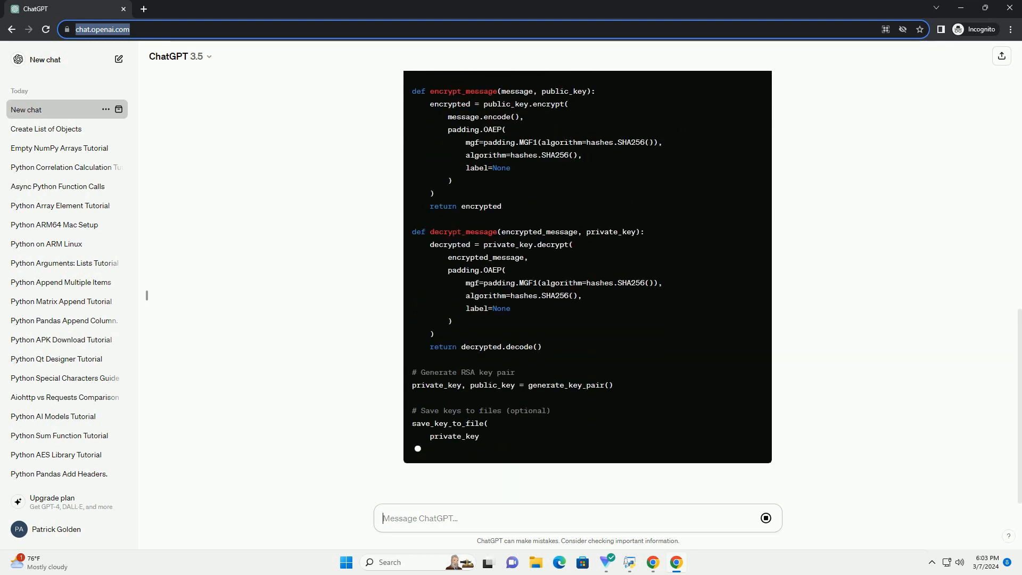
scroll("down", 3)
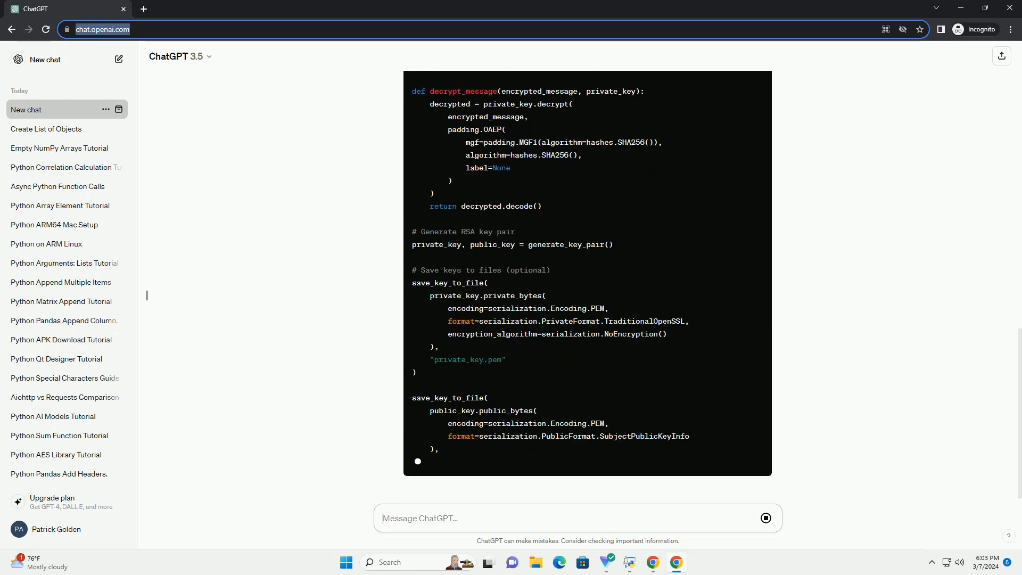
scroll("down", 3)
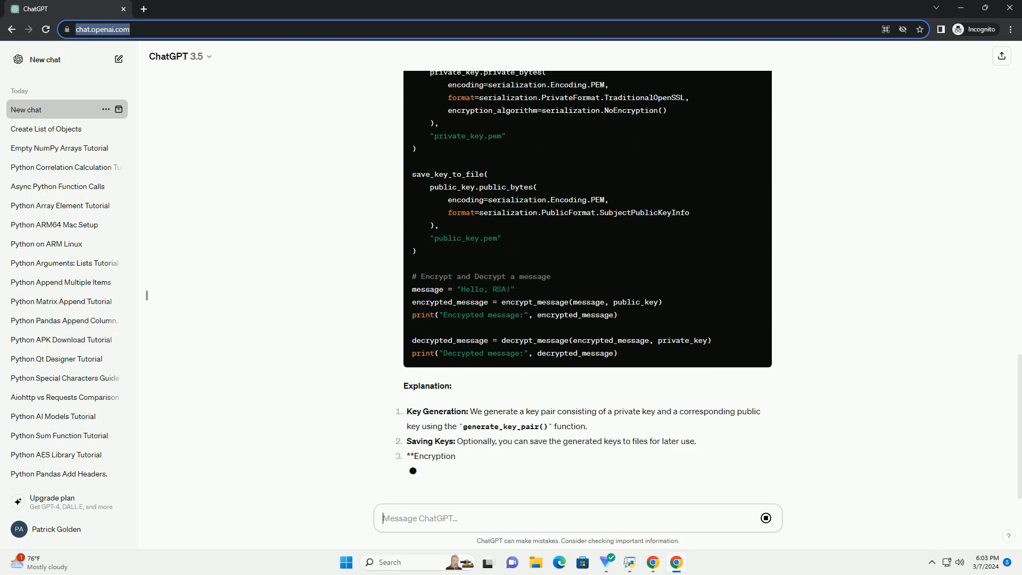
Scroll to the five-point explanation and summary as the chat becomes 'Python RSA Cryptography'
scroll("down", 3)
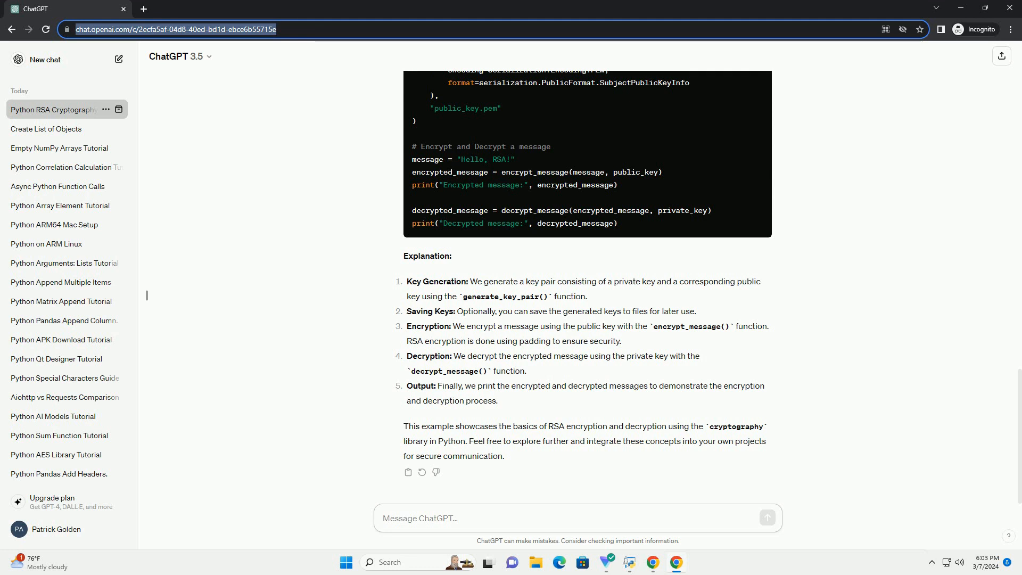
left_click(576, 518)
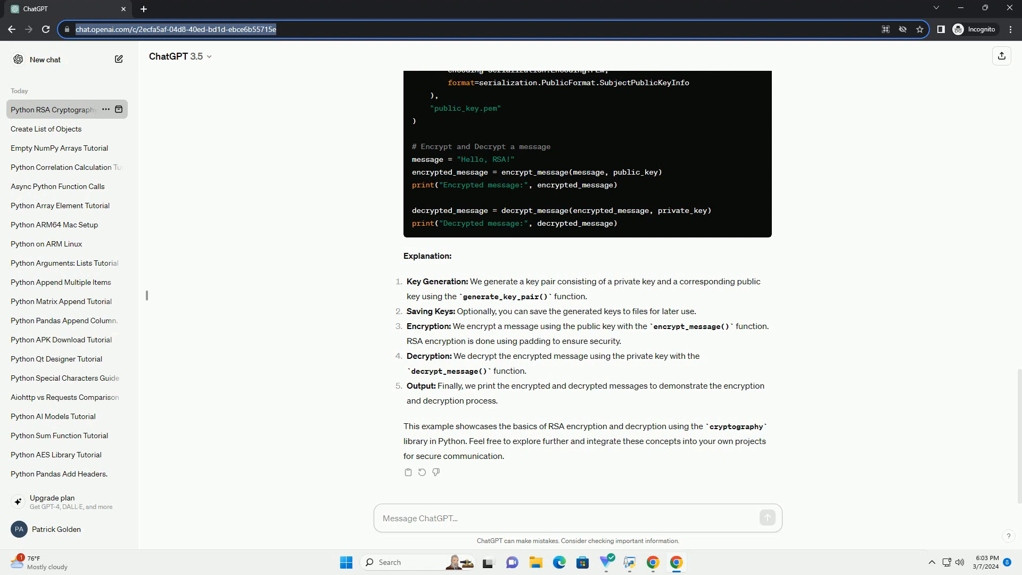
left_click(575, 517)
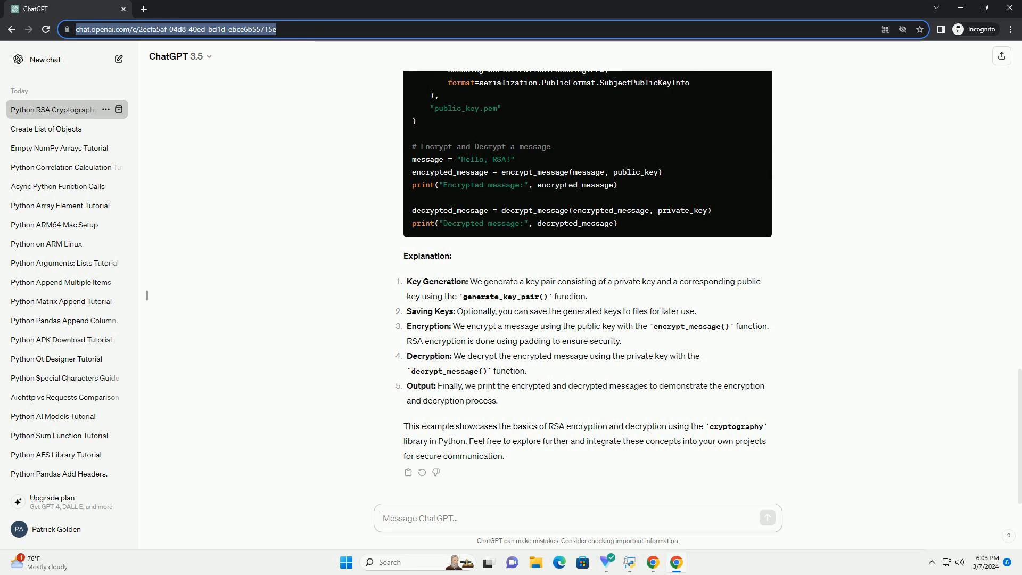